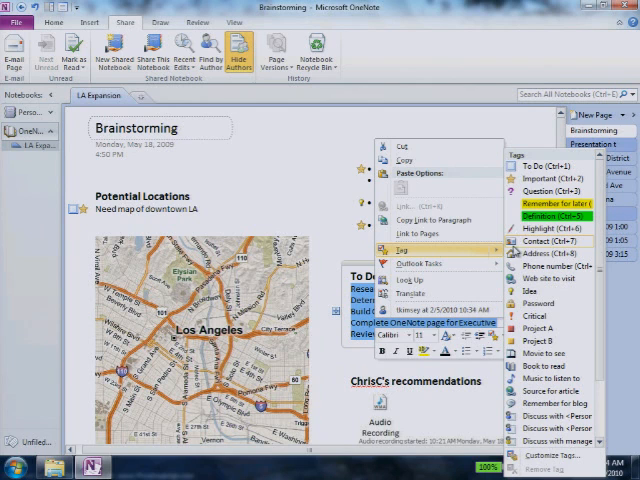
{"action": "mouse_move", "coordinate": [545, 166]}
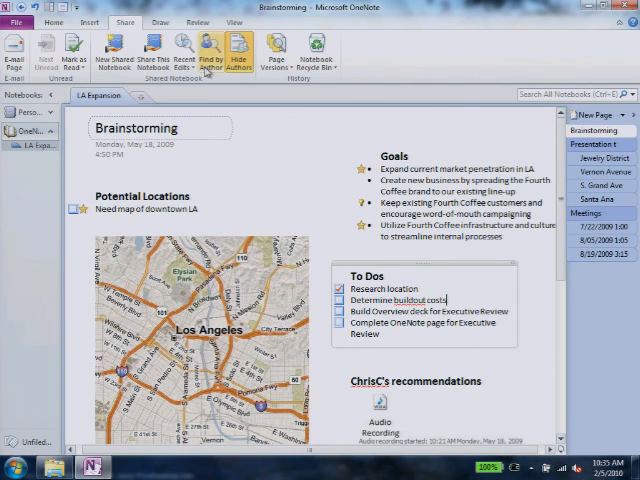
Highlight all edits from the last 30 days with Recent Edits.
{"action": "left_click", "coordinate": [179, 48]}
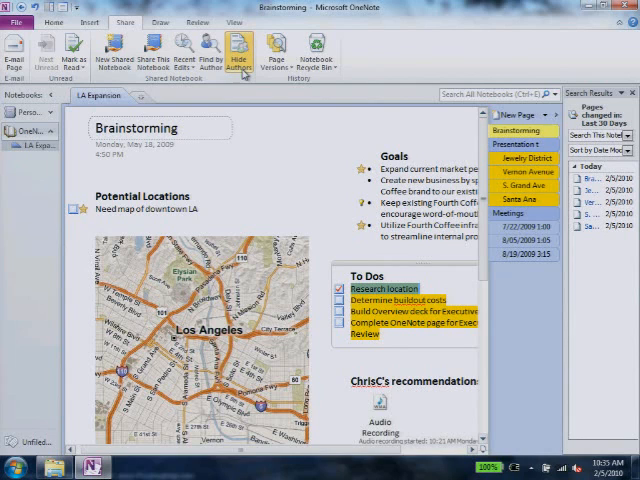
Show author initials (HH, CC, KB) beside the notes.
{"action": "left_click", "coordinate": [238, 45]}
{"action": "type", "text": "J"}
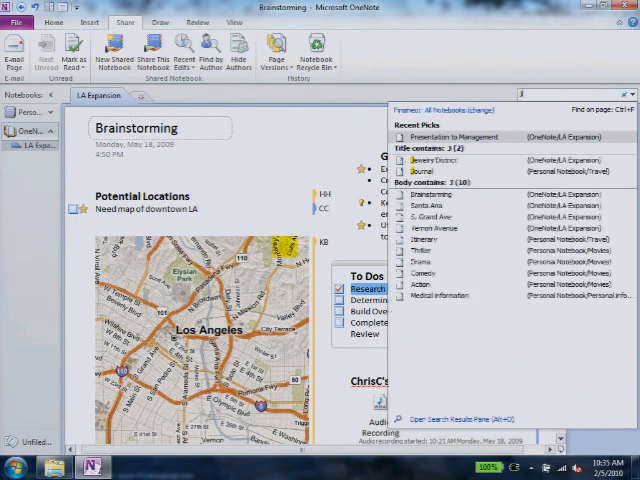
Extend the search to 'Jew' and open the Presentation to Management page.
{"action": "type", "text": "ew"}
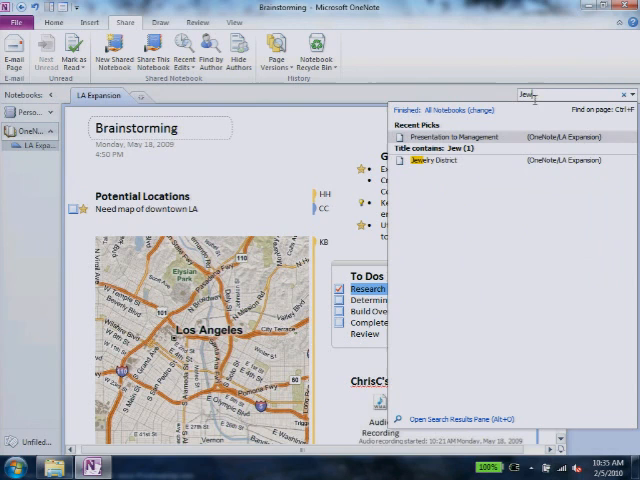
{"action": "left_click", "coordinate": [469, 137]}
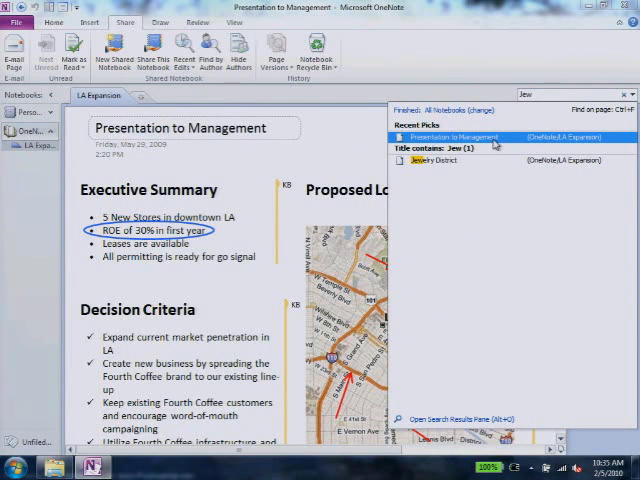